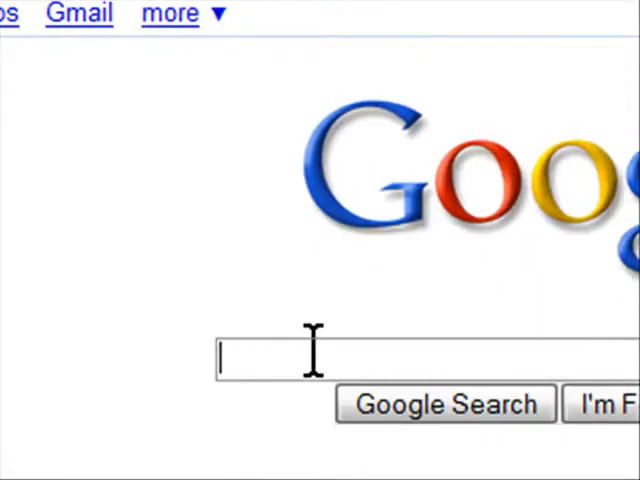
# Step: Search Google for 'windows live writer' and scroll to the Beta 3 Now Available post
pyautogui.write('windows live writer')
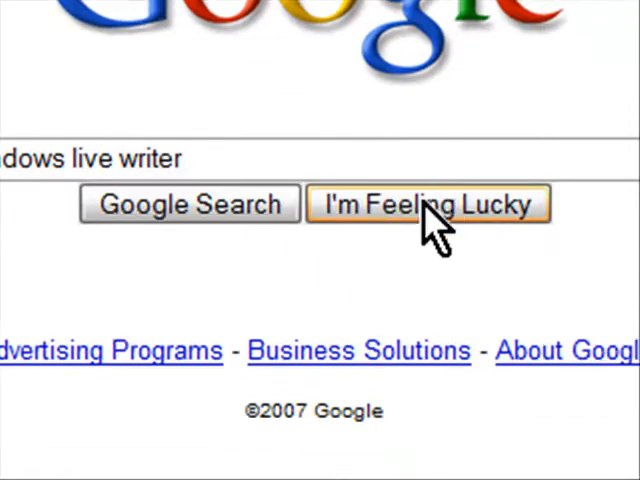
pyautogui.click(428, 205)
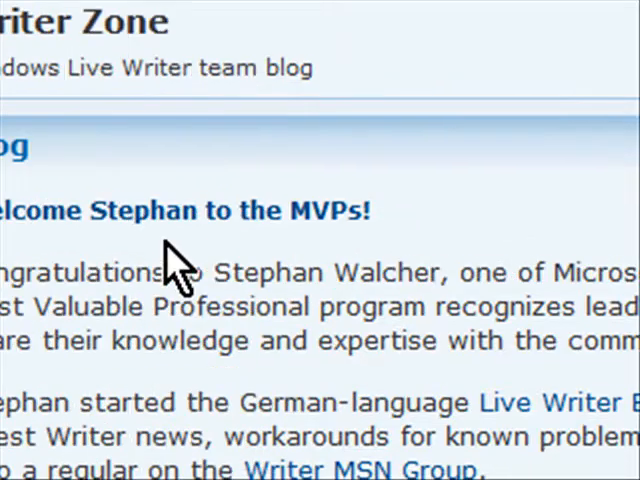
pyautogui.scroll(-3)
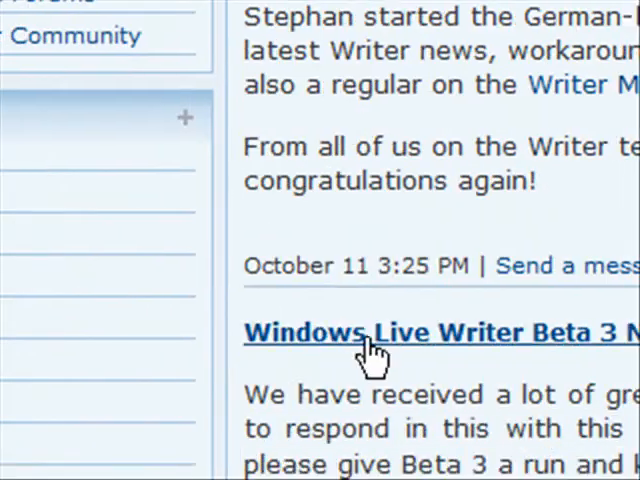
pyautogui.scroll(-3)
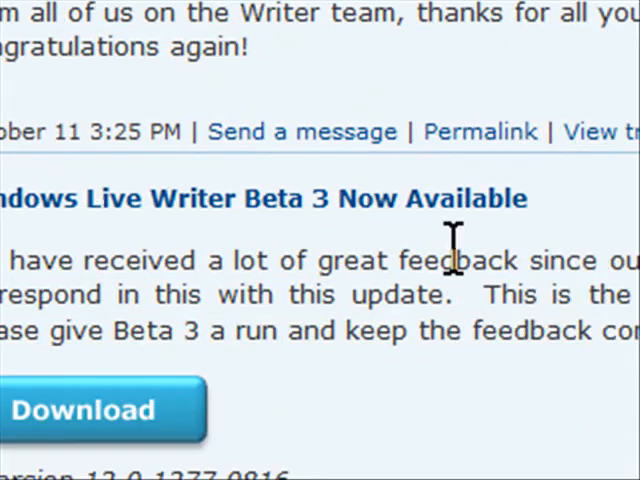
pyautogui.scroll(-3)
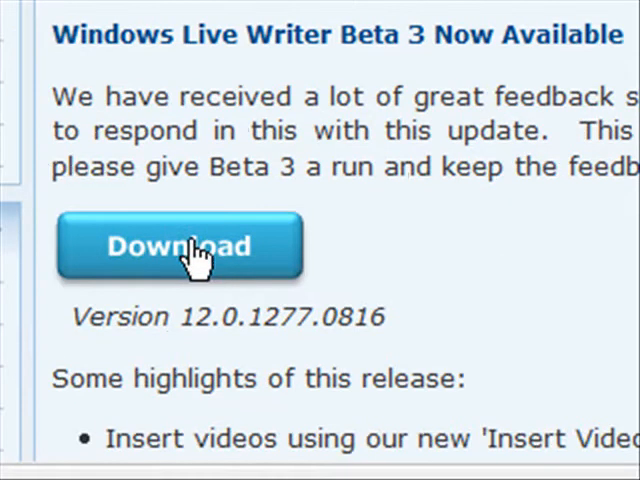
# Step: Download Beta 3, scroll the Writer Beta overview page, and choose Try it
pyautogui.click(178, 246)
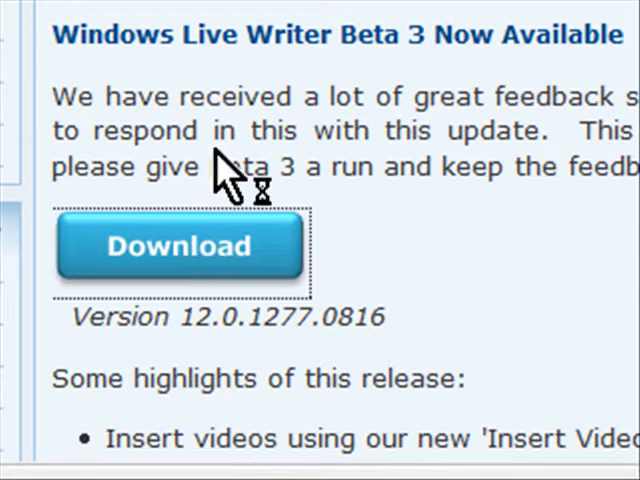
pyautogui.scroll(-3)
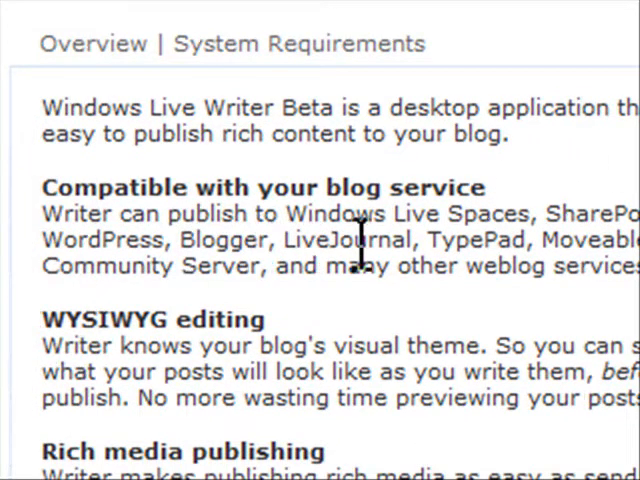
pyautogui.hscroll(3)
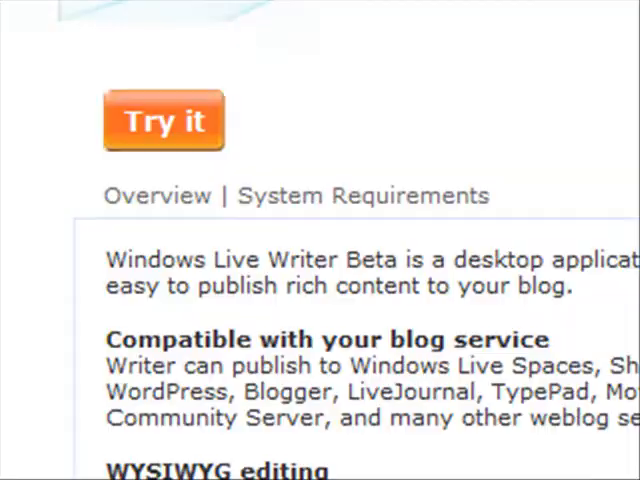
pyautogui.click(163, 120)
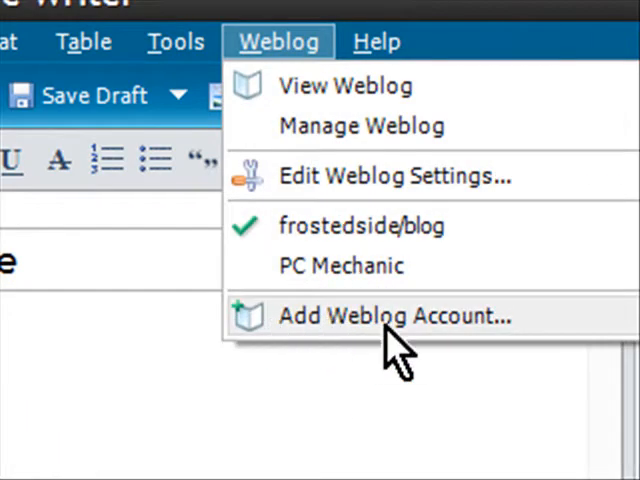
# Step: Choose Add Weblog Account from the Weblog menu
pyautogui.click(370, 316)
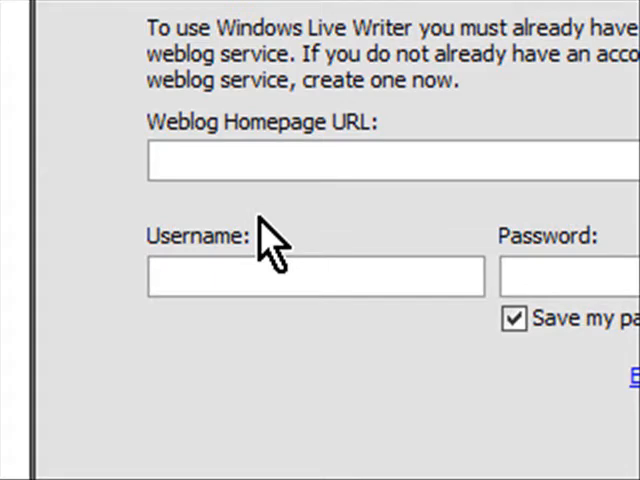
pyautogui.write('htt')
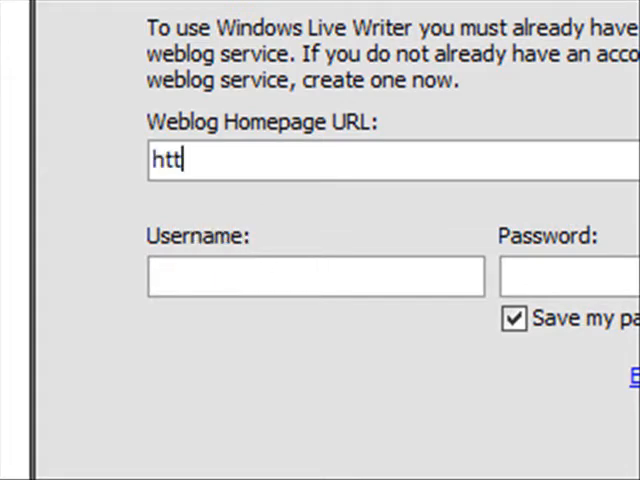
pyautogui.write('p://')
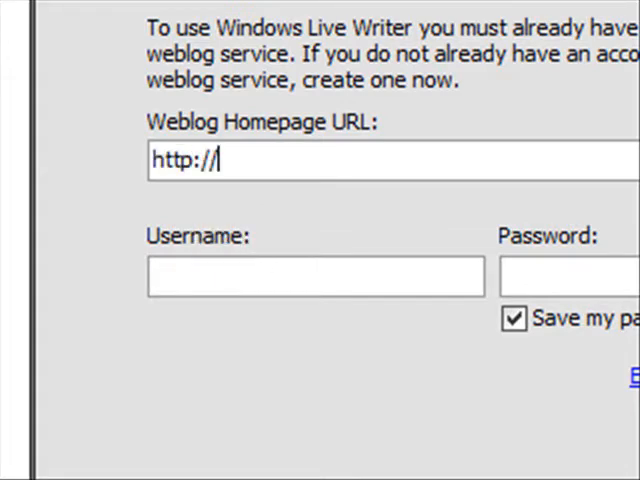
pyautogui.write('frostedside.')
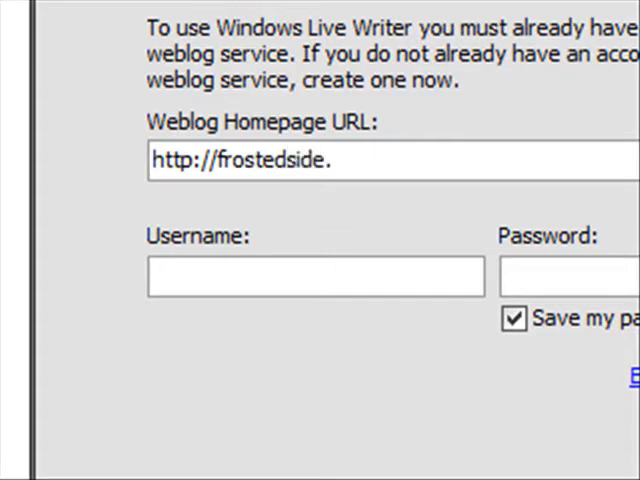
pyautogui.write('livejournal.com')
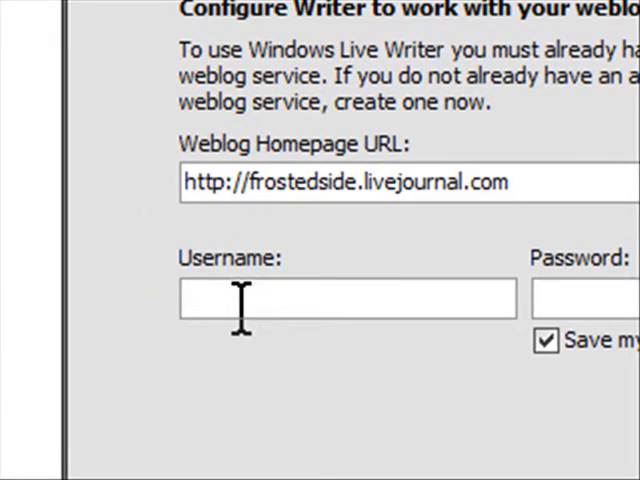
pyautogui.write('frostedside')
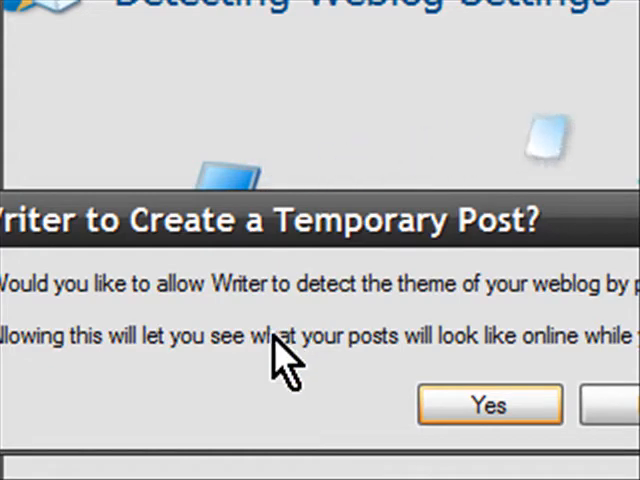
# Step: Allow theme detection via a temporary post, then finish the frostedside account setup
pyautogui.click(488, 405)
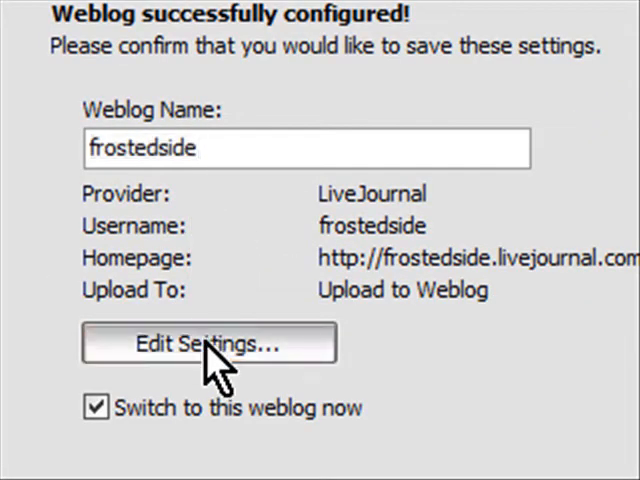
pyautogui.click(209, 343)
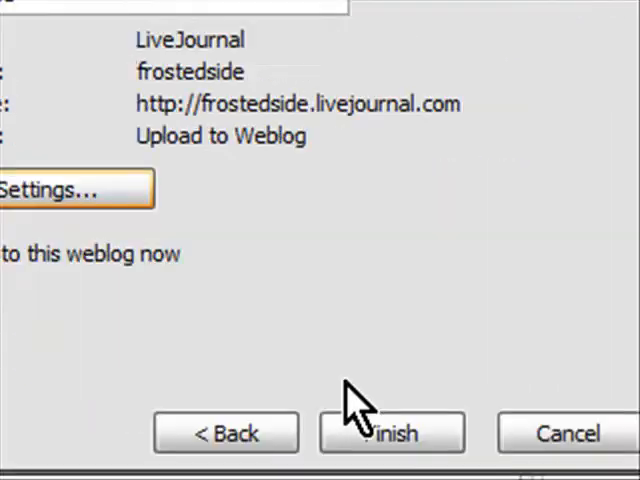
pyautogui.click(392, 433)
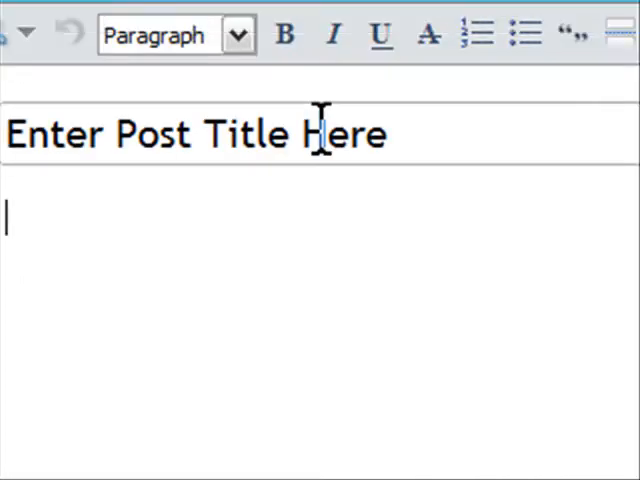
pyautogui.moveTo(178, 233)
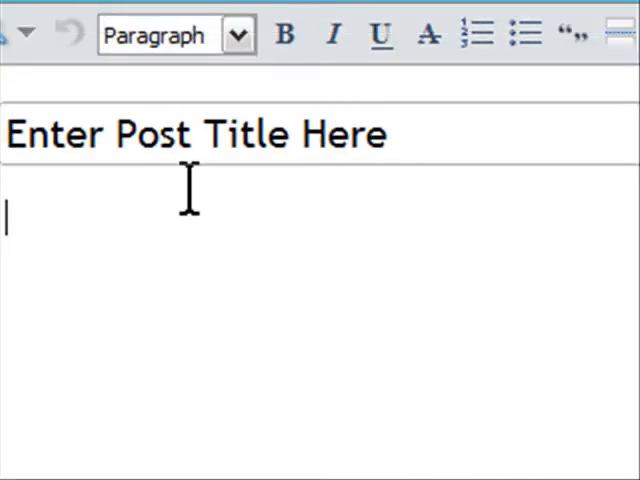
pyautogui.moveTo(218, 285)
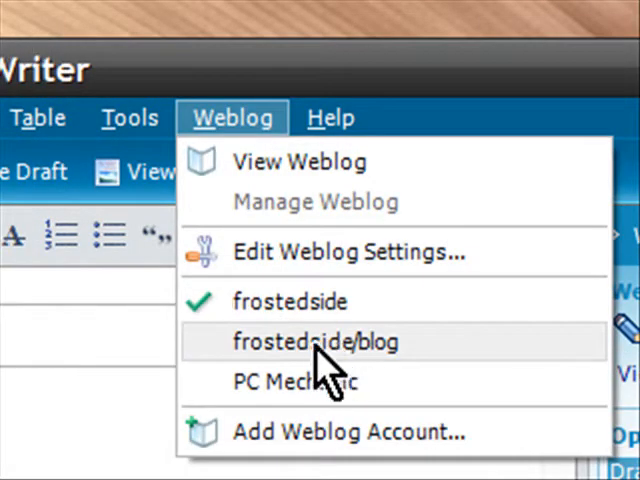
# Step: Select the previously used weblog from the Weblog menu
pyautogui.click(315, 341)
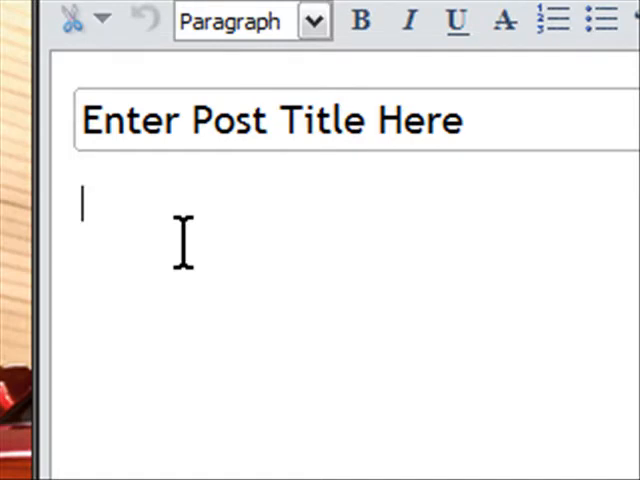
# Step: Type 'The quick brown fox jumped over the lazy dogg' into the post body
pyautogui.write('The quick brown fox')
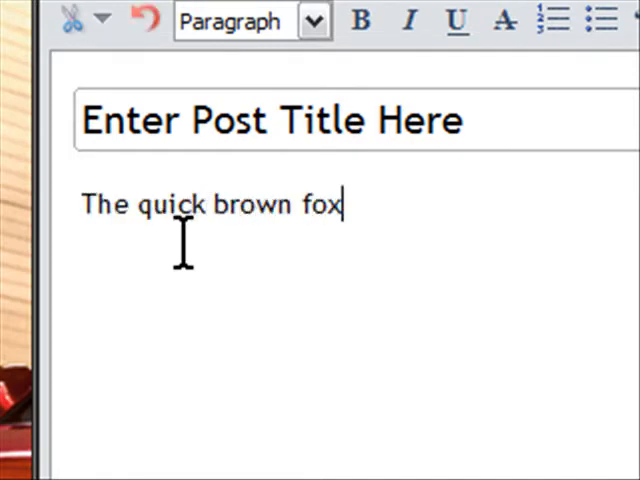
pyautogui.write('j')
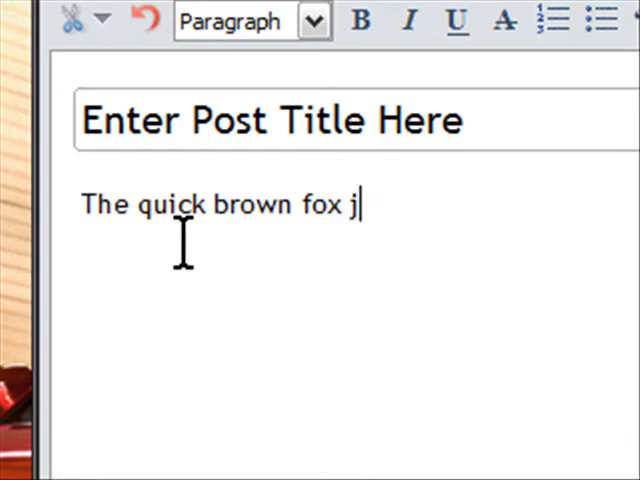
pyautogui.write('umped over the lazy do')
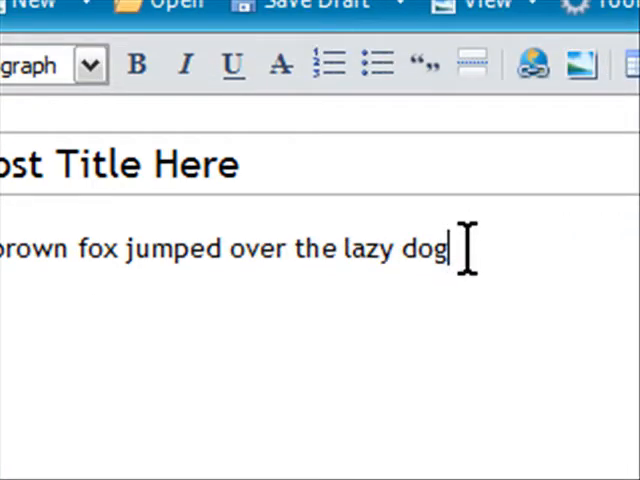
pyautogui.write('g')
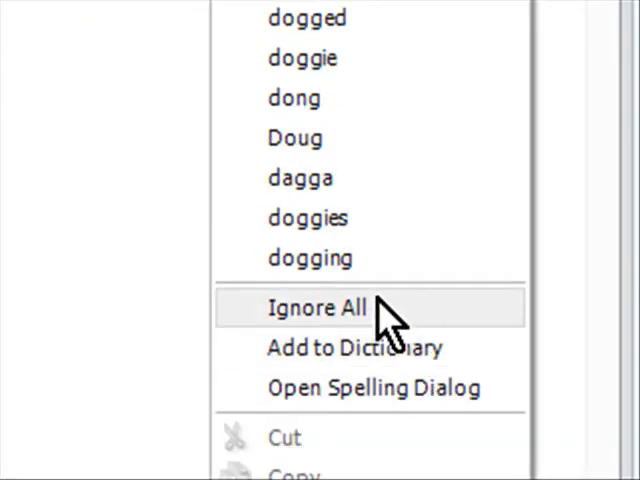
# Step: Close the spelling menu and delete the extra 'g' from 'dogg'
pyautogui.click(315, 307)
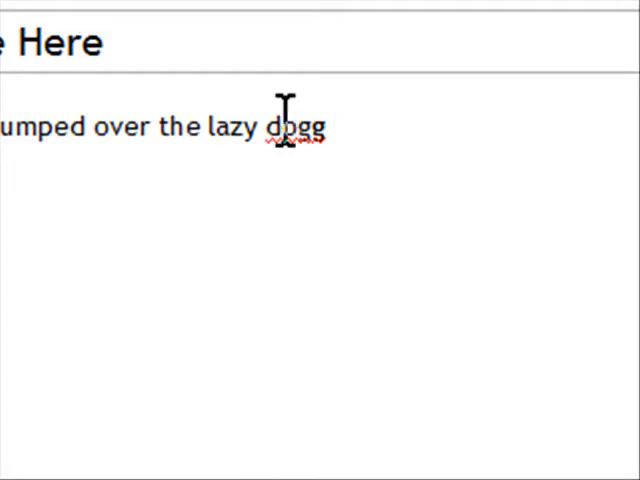
pyautogui.press('Backspace')
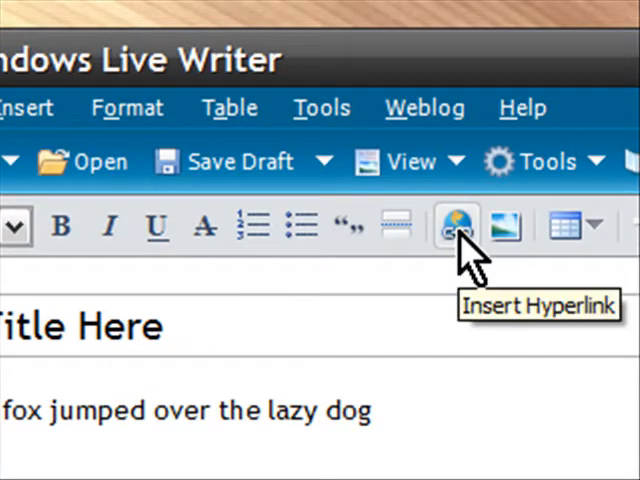
# Step: Link 'quick brown' by entering a web address in the hyperlink dialog
pyautogui.click(456, 226)
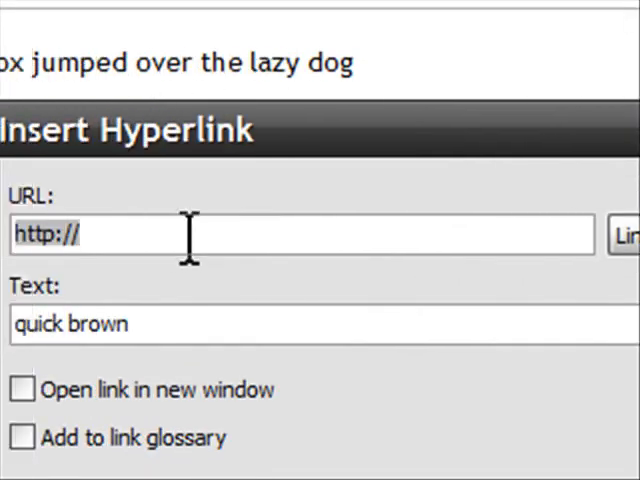
pyautogui.write('w')
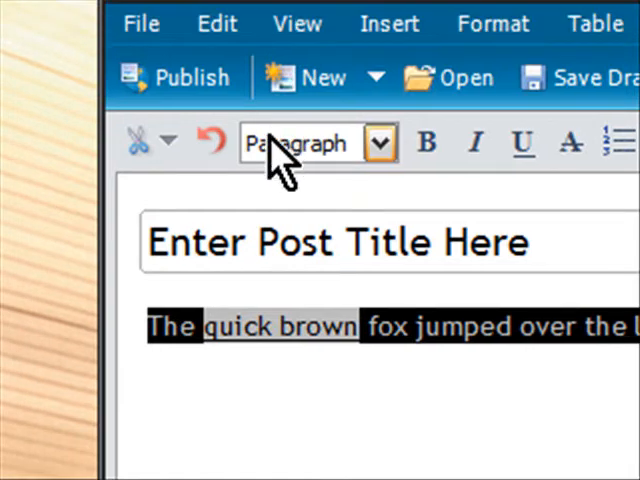
# Step: Choose Heading 5 from the paragraph style list for the sentence
pyautogui.click(378, 143)
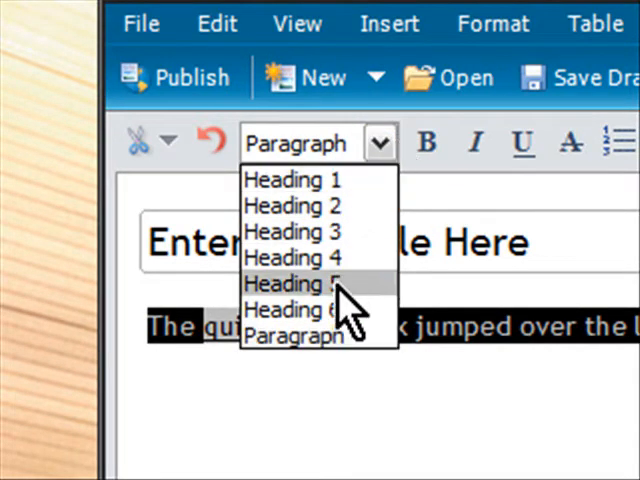
pyautogui.click(292, 231)
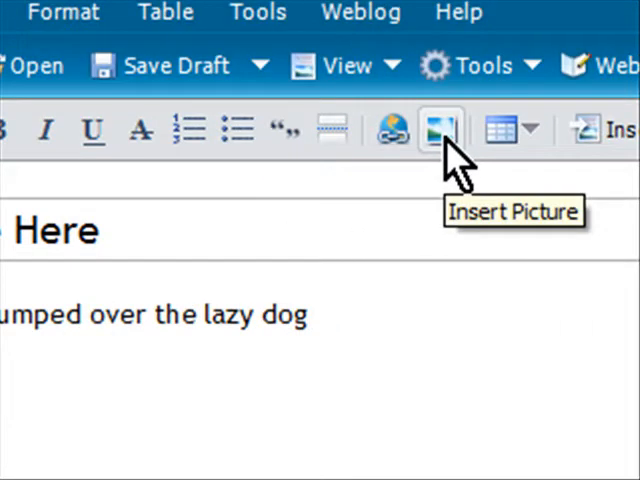
# Step: Insert a photo into the post from the Insert Picture toolbar button
pyautogui.click(440, 130)
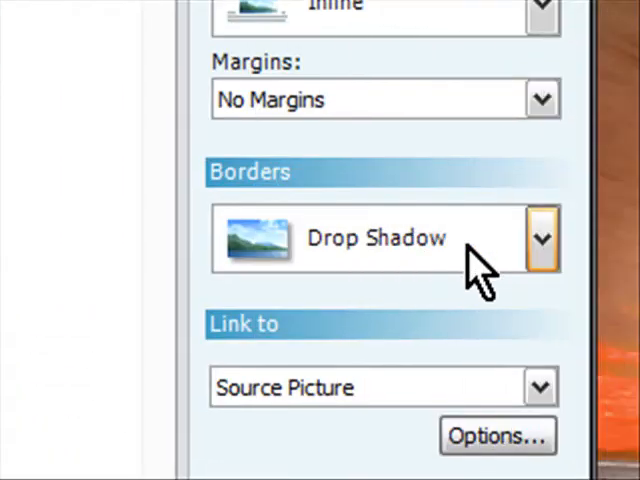
# Step: Set the photo's border style to Drop Shadow in Picture Properties
pyautogui.click(541, 238)
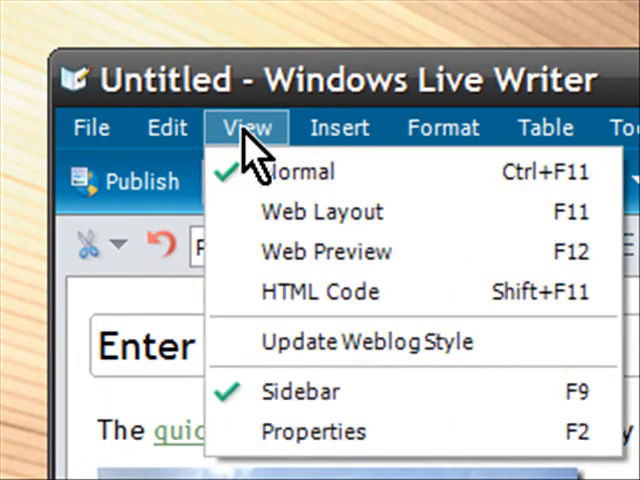
pyautogui.moveTo(320, 291)
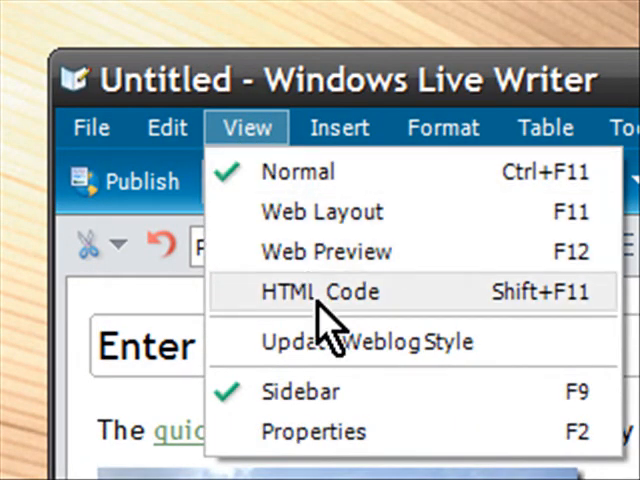
# Step: Switch the editor to the HTML Code view of the post
pyautogui.click(320, 292)
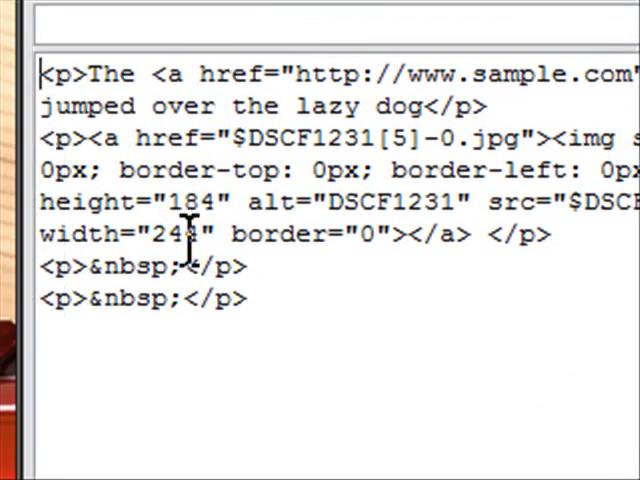
pyautogui.click(309, 143)
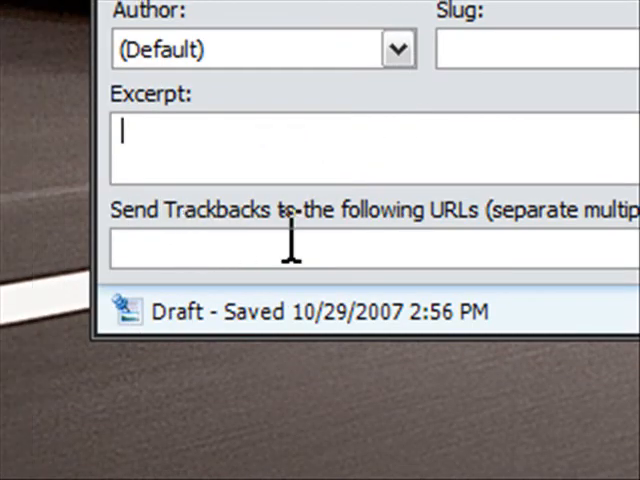
pyautogui.moveTo(215, 330)
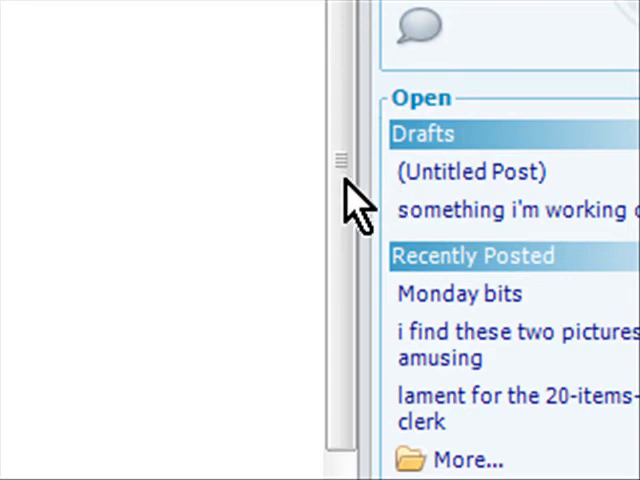
pyautogui.moveTo(355, 210)
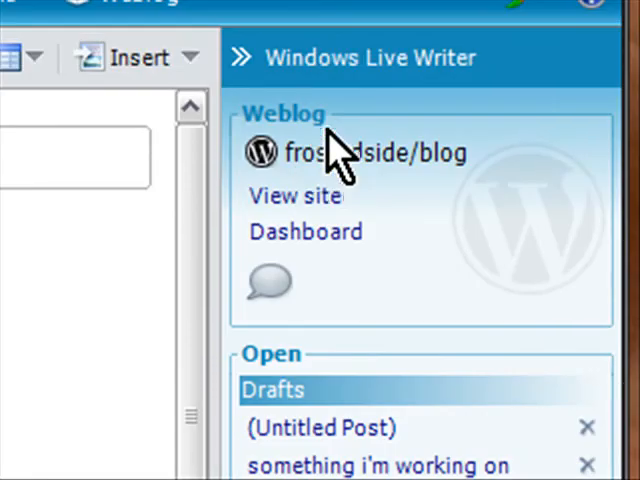
pyautogui.moveTo(225, 205)
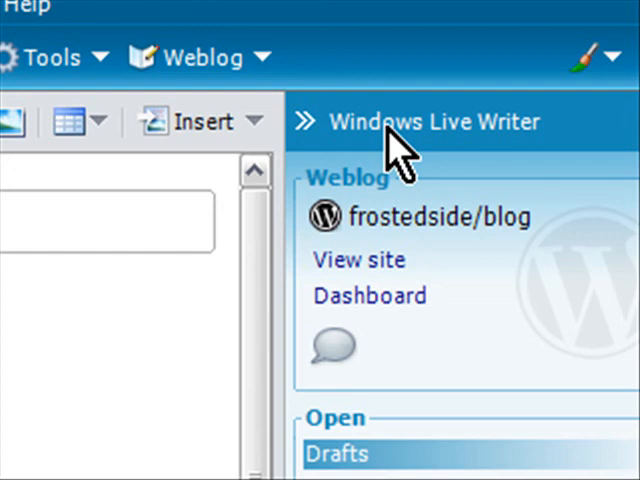
pyautogui.moveTo(385, 155)
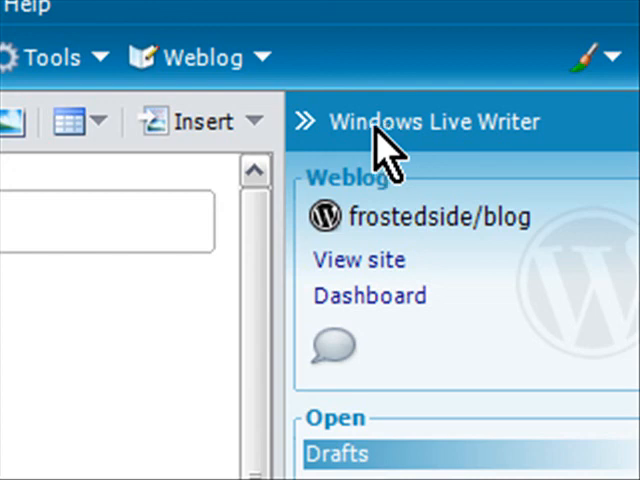
pyautogui.moveTo(360, 150)
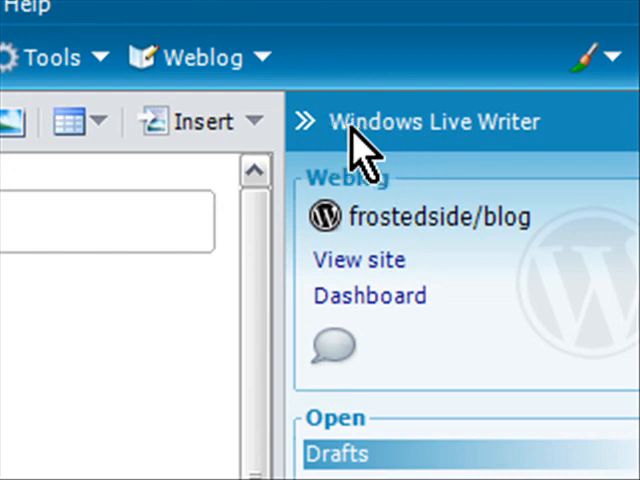